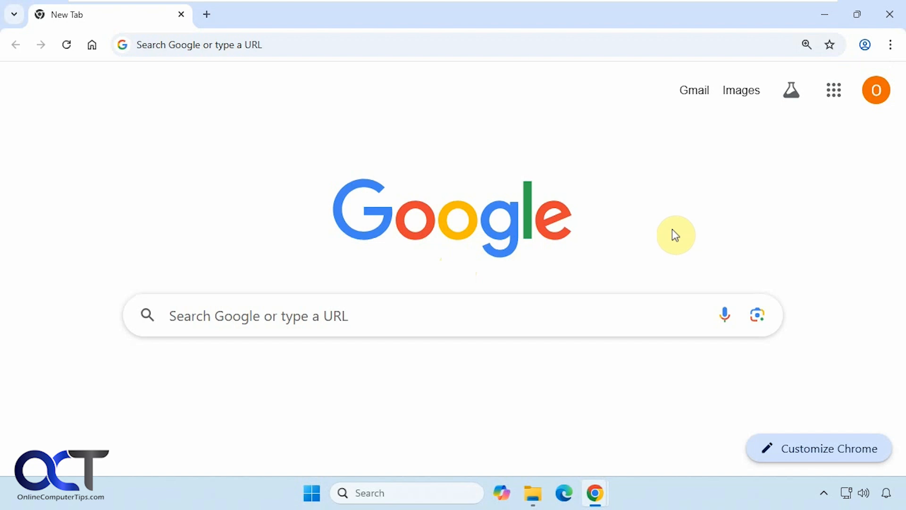
pyautogui.moveTo(274, 158)
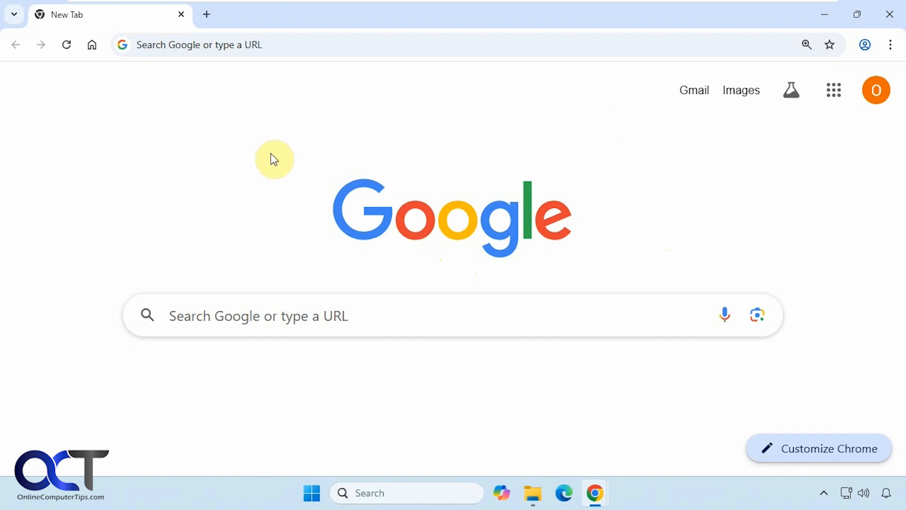
pyautogui.moveTo(316, 176)
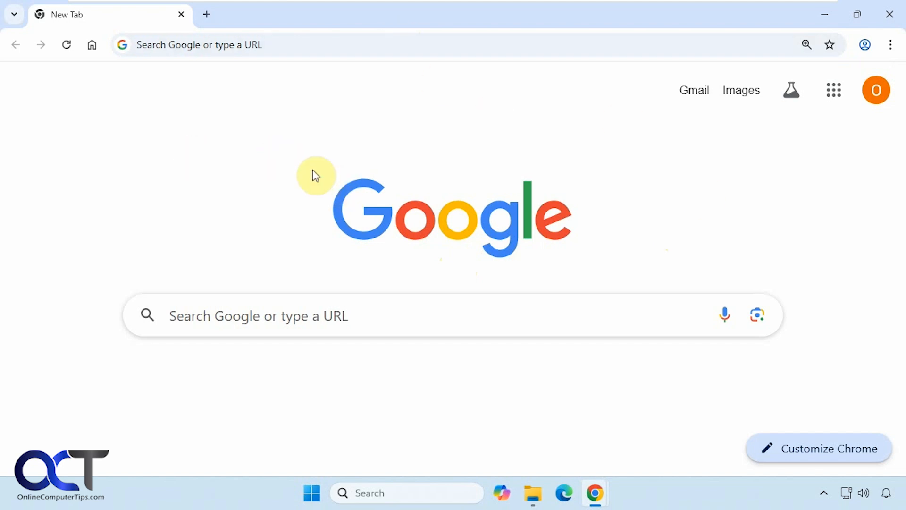
pyautogui.moveTo(117, 81)
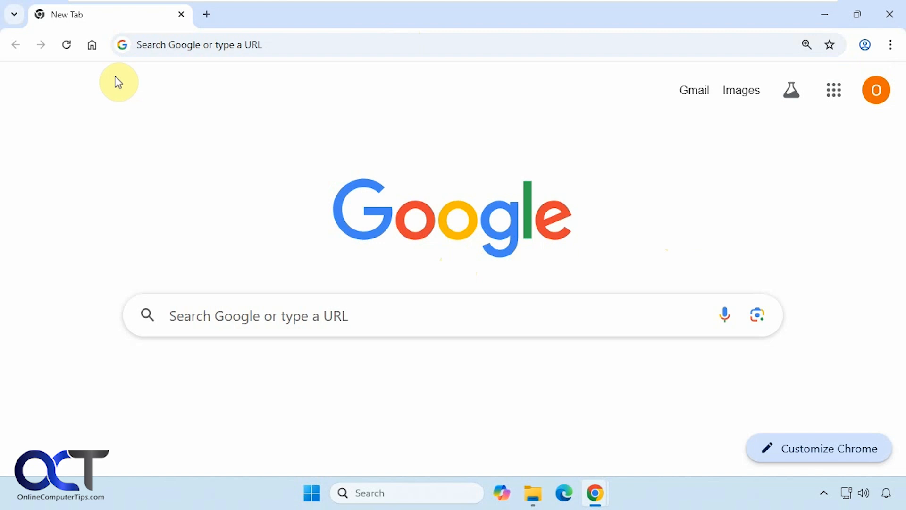
pyautogui.moveTo(112, 52)
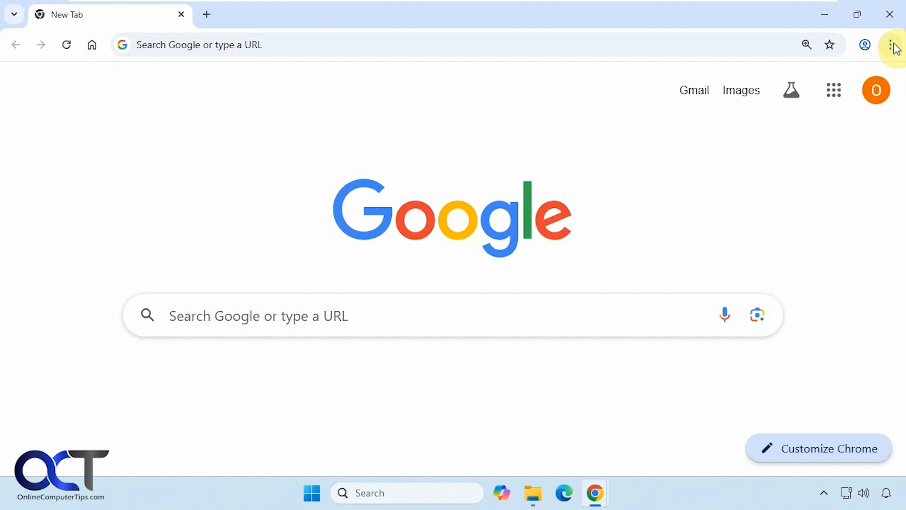
# Open Customize Chrome from the menu and scroll the panel down to the Toolbar entry
pyautogui.click(890, 44)
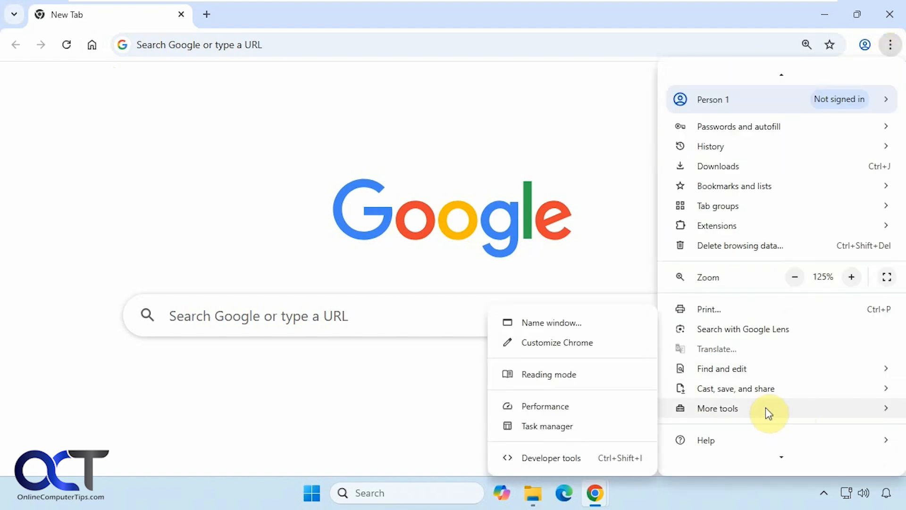
pyautogui.click(559, 341)
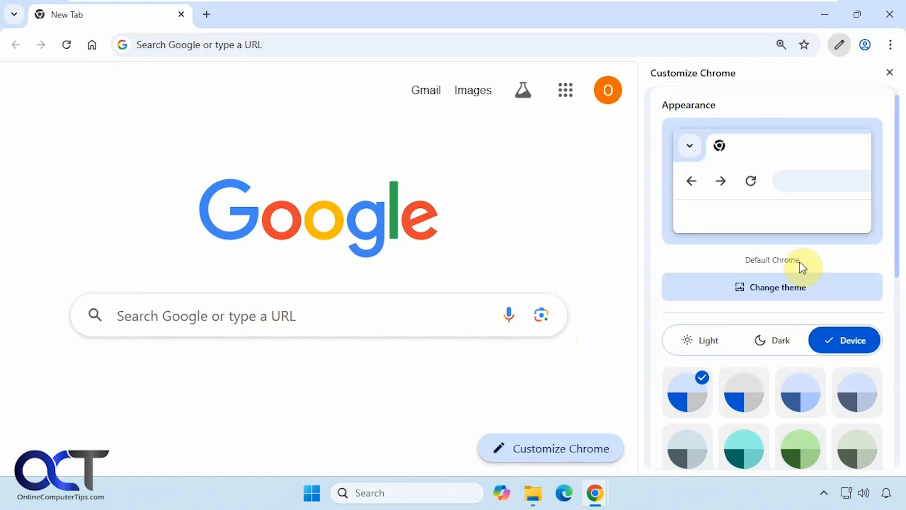
pyautogui.scroll(-3)
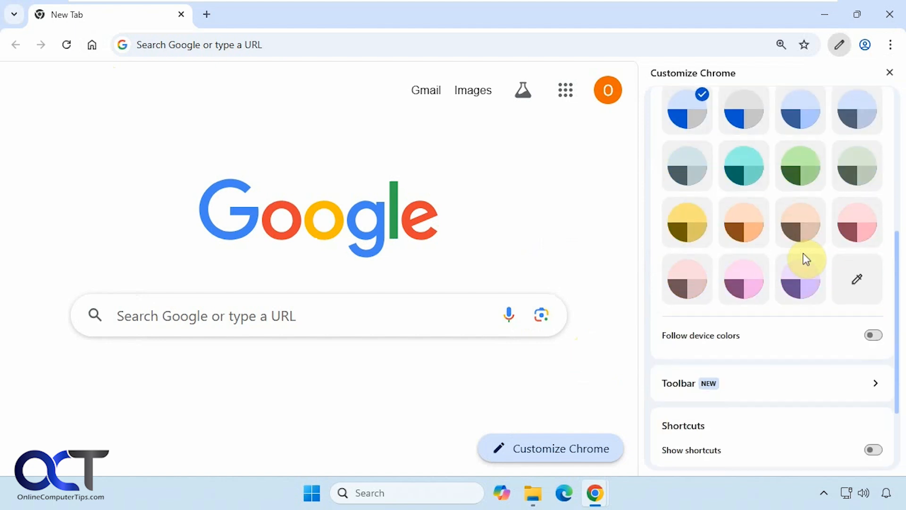
pyautogui.scroll(-3)
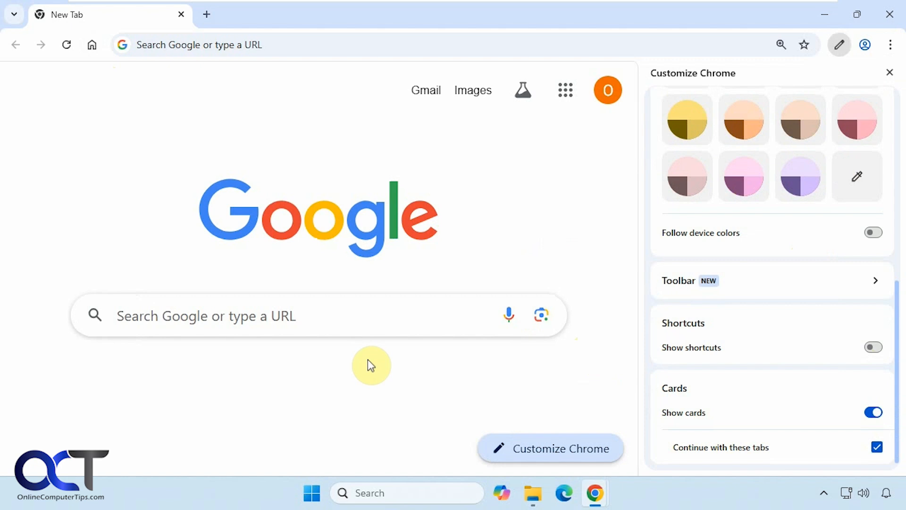
pyautogui.moveTo(753, 413)
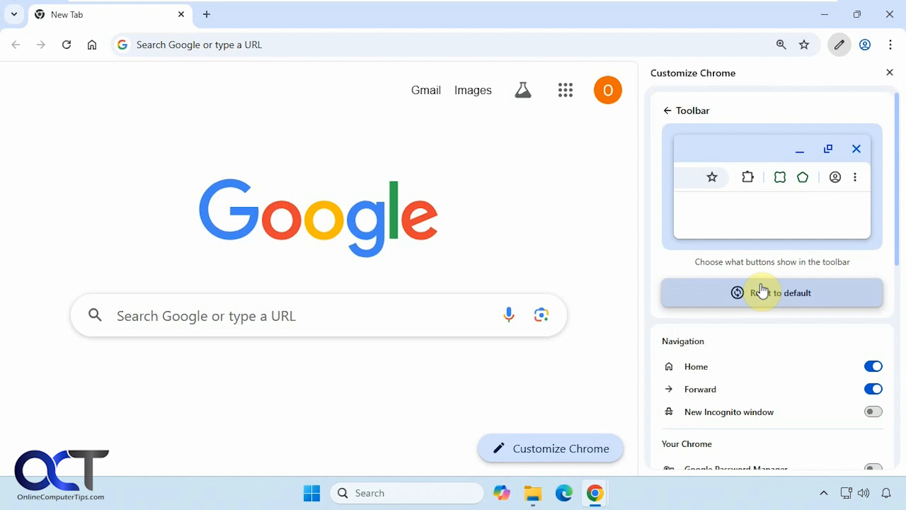
pyautogui.moveTo(805, 369)
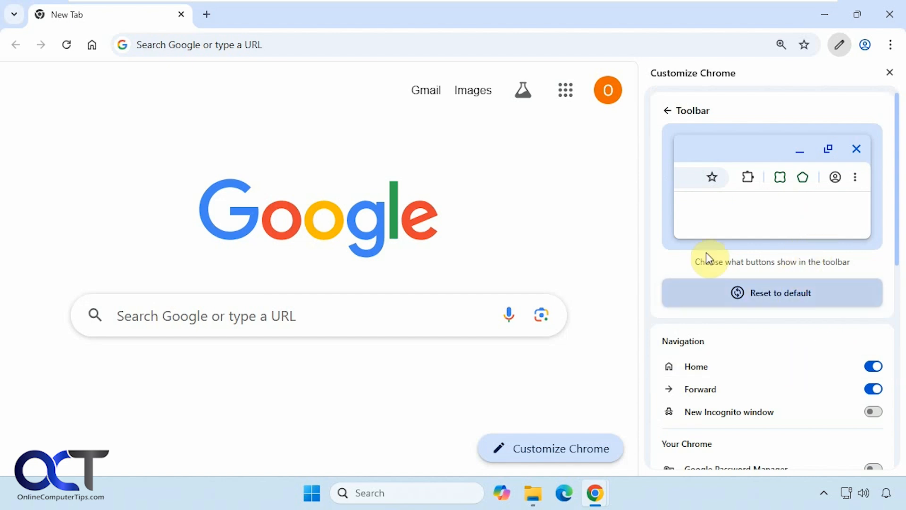
# On the Toolbar page, try the Home, Forward and New Incognito window toggles, leaving Home and Forward on
pyautogui.scroll(-3)
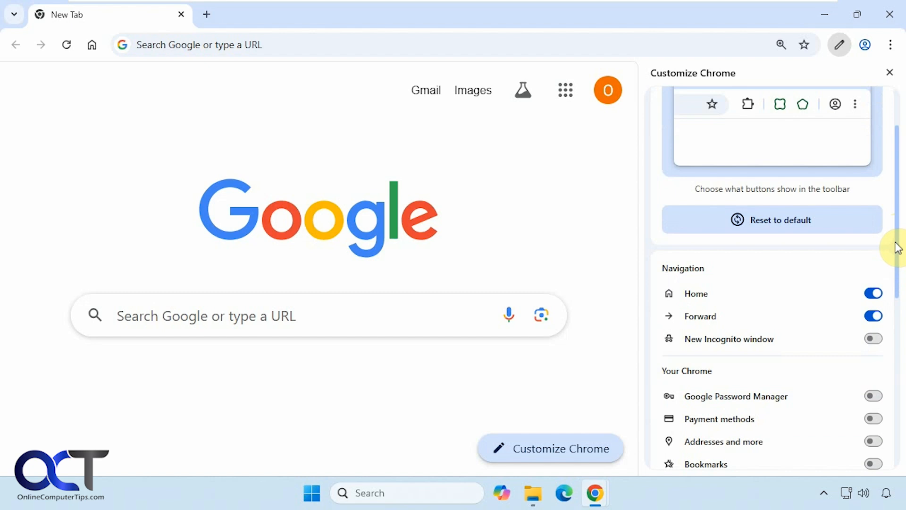
pyautogui.scroll(-3)
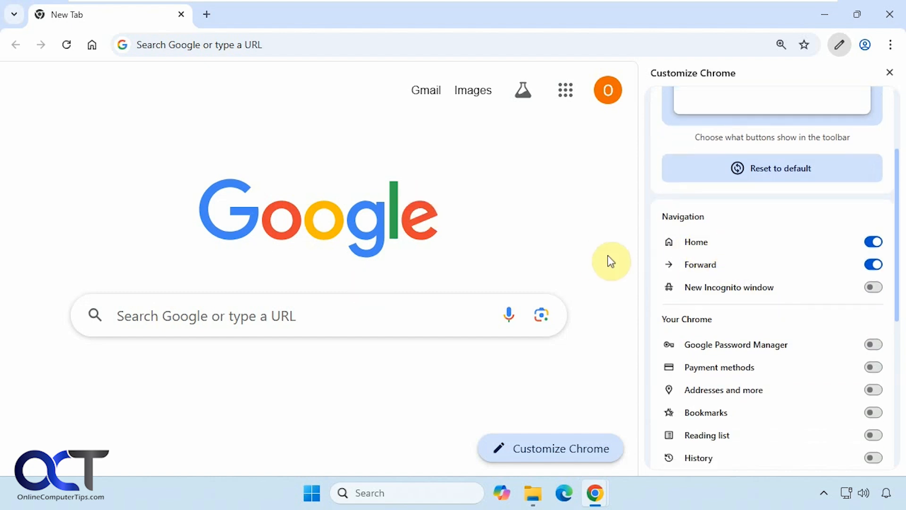
pyautogui.click(873, 242)
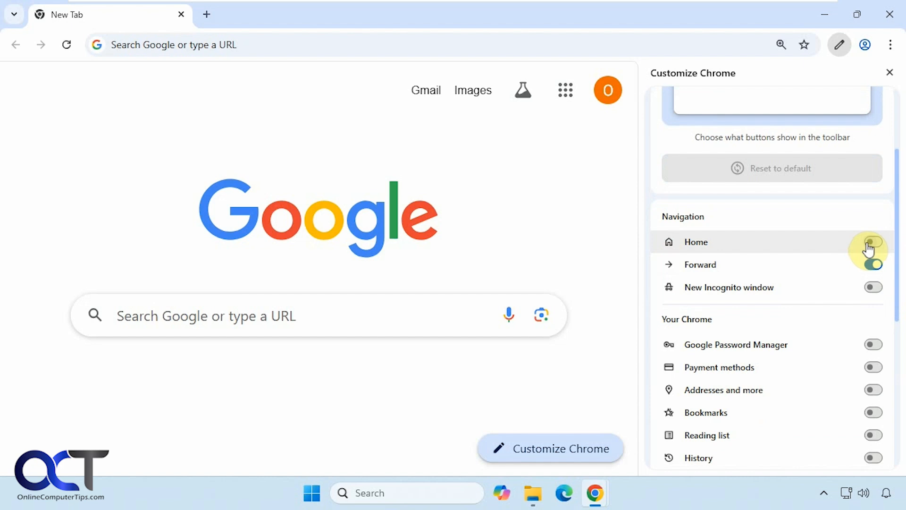
pyautogui.click(872, 241)
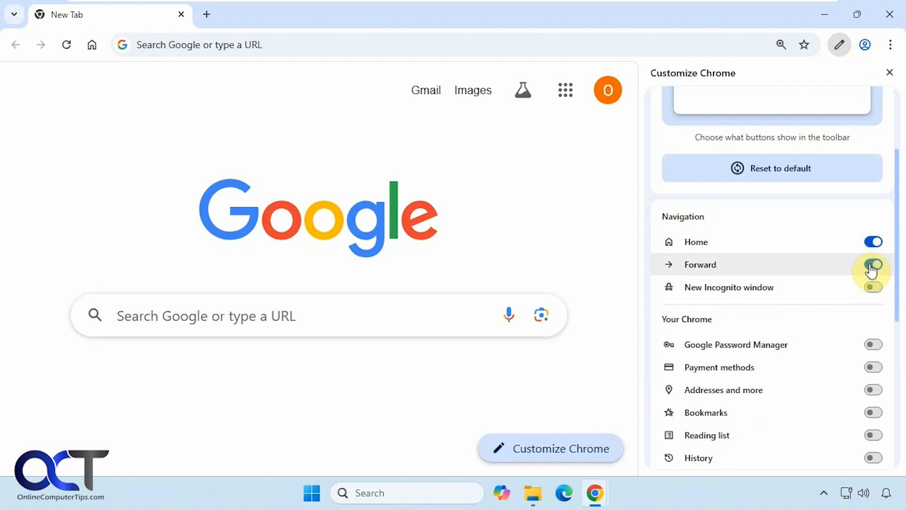
pyautogui.click(872, 264)
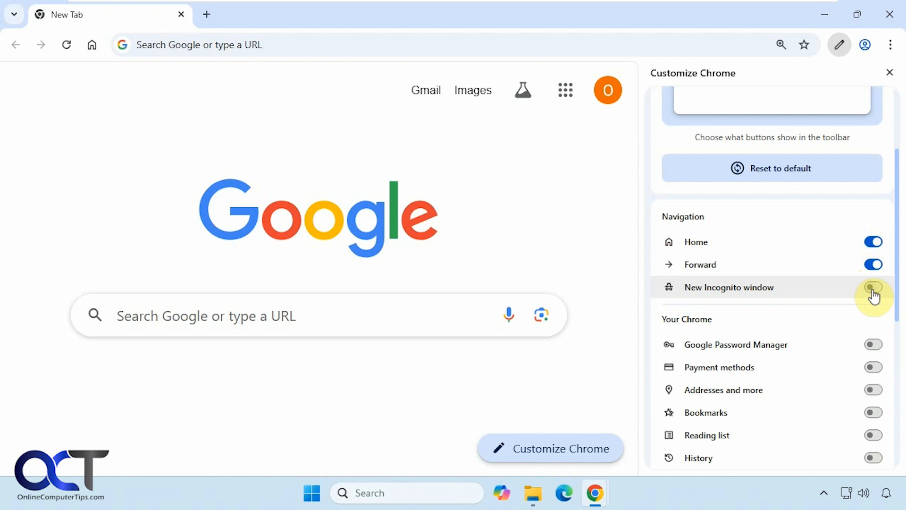
pyautogui.click(872, 287)
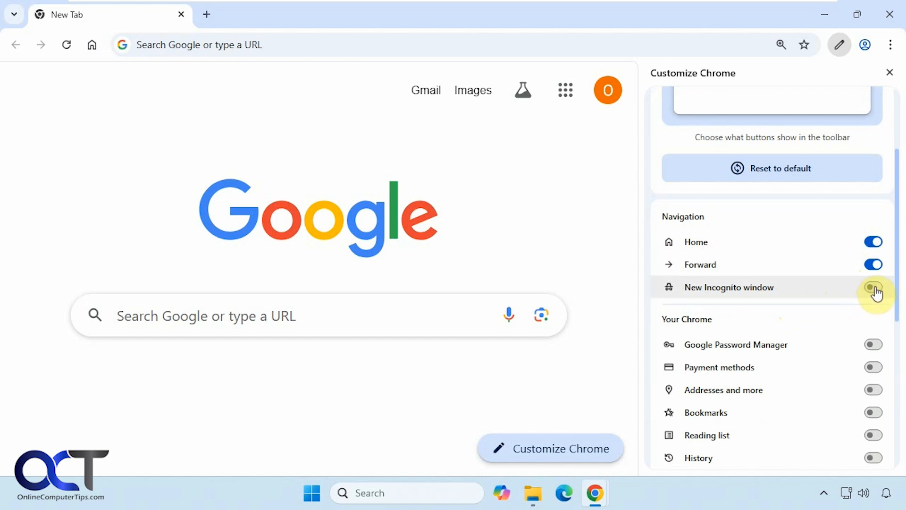
pyautogui.click(873, 287)
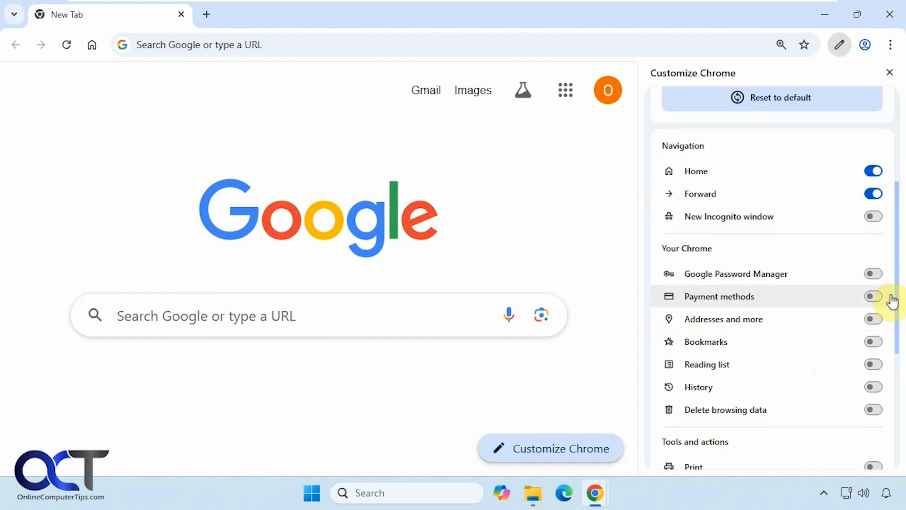
# Try the Google Password Manager and Bookmarks toolbar toggles
pyautogui.click(873, 273)
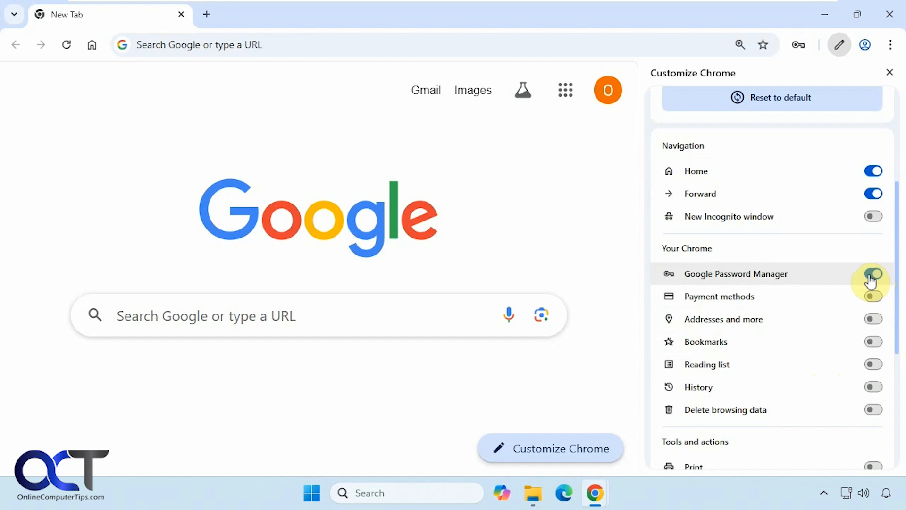
pyautogui.click(890, 45)
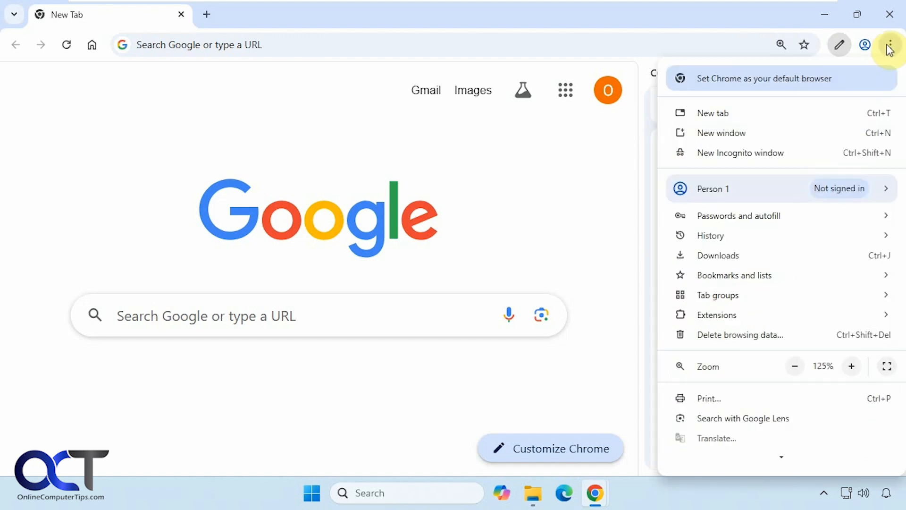
pyautogui.moveTo(738, 215)
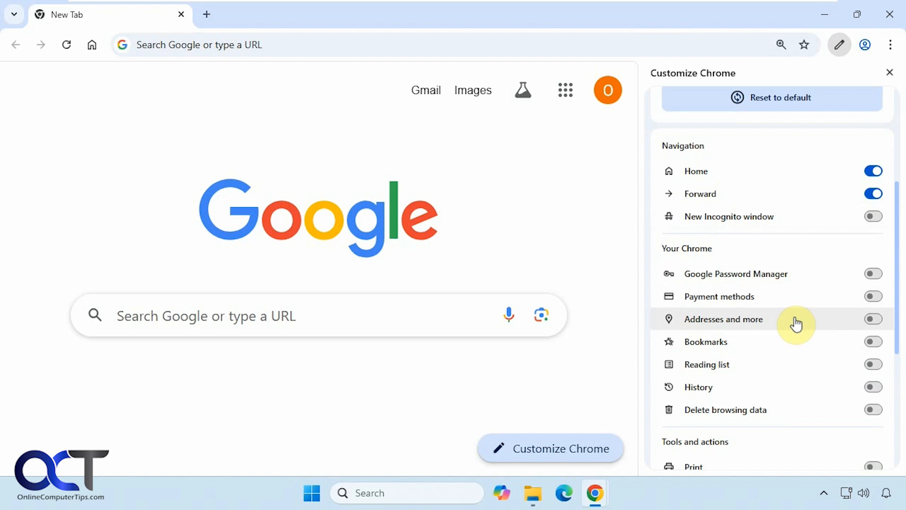
pyautogui.moveTo(858, 235)
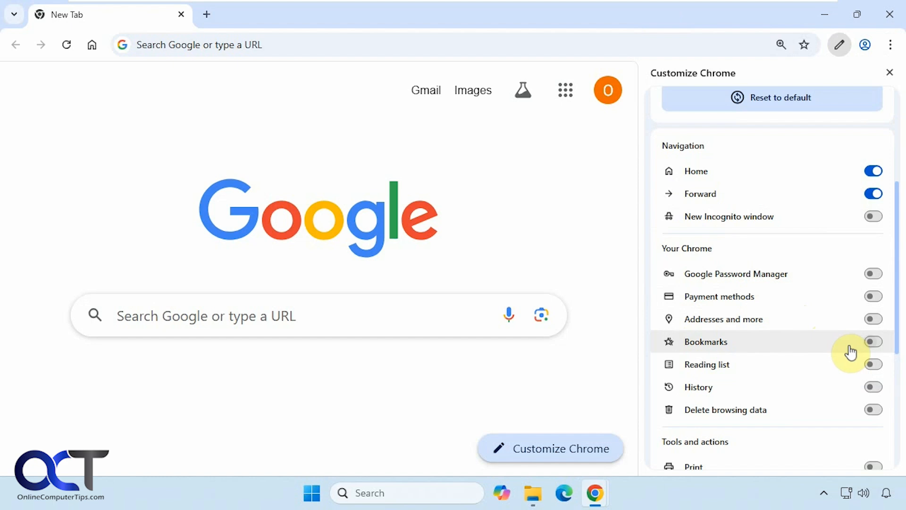
pyautogui.click(873, 341)
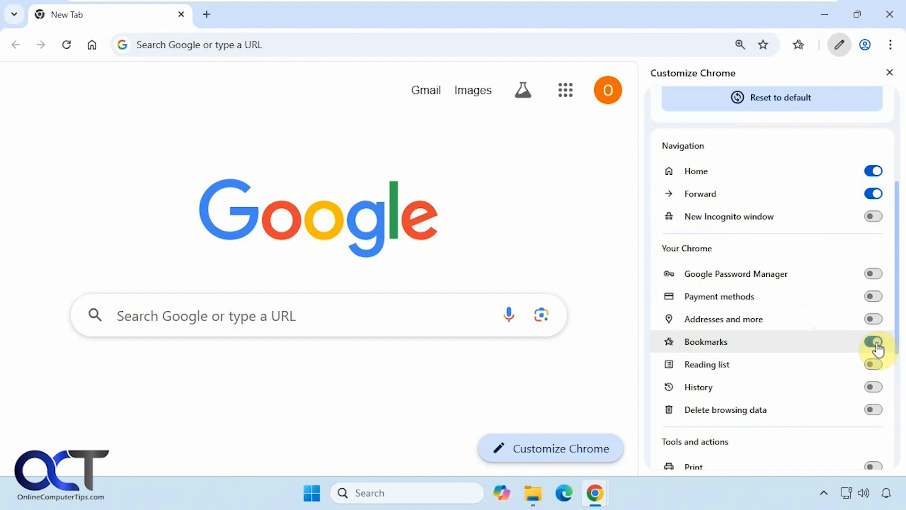
pyautogui.click(873, 341)
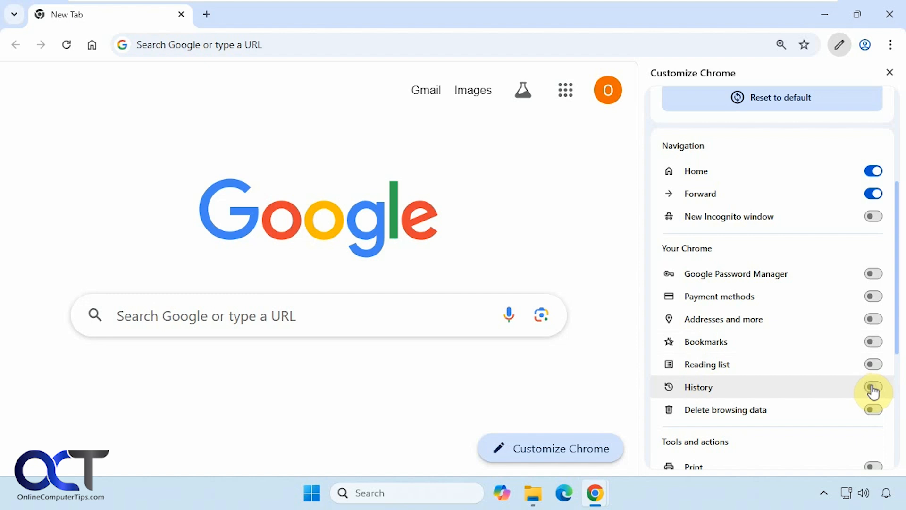
# Toggle History on and off, enable Delete browsing data, and try the new trash button
pyautogui.click(872, 387)
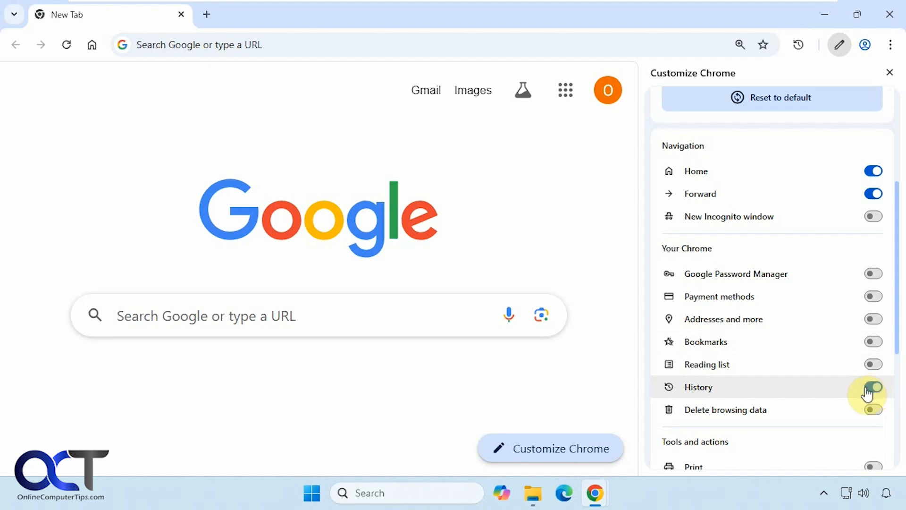
pyautogui.click(873, 387)
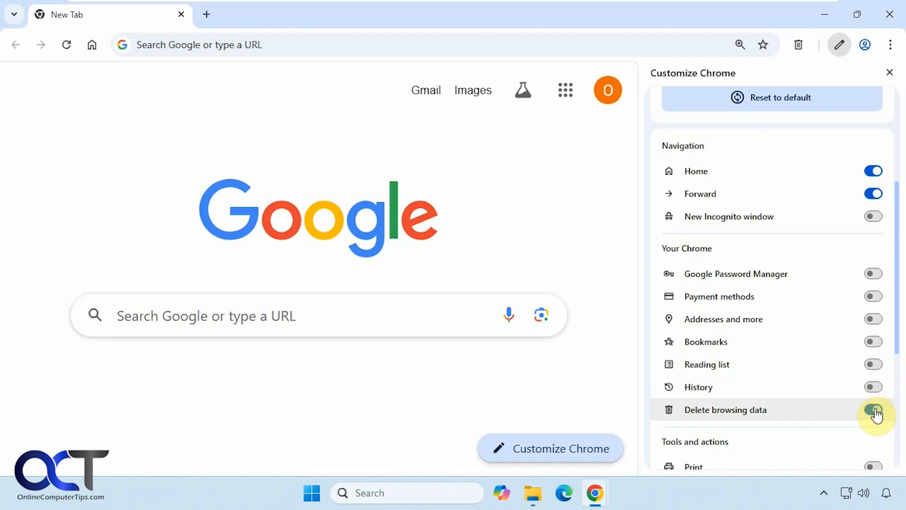
pyautogui.click(873, 409)
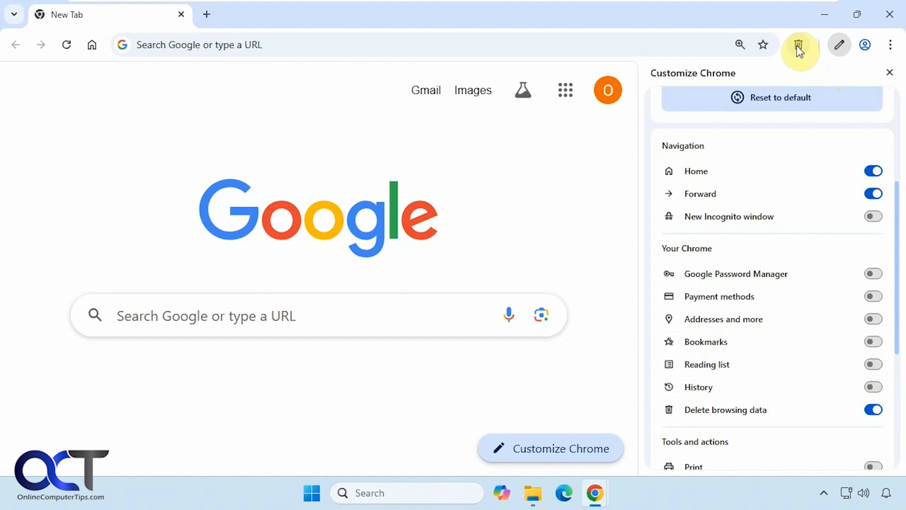
pyautogui.click(799, 51)
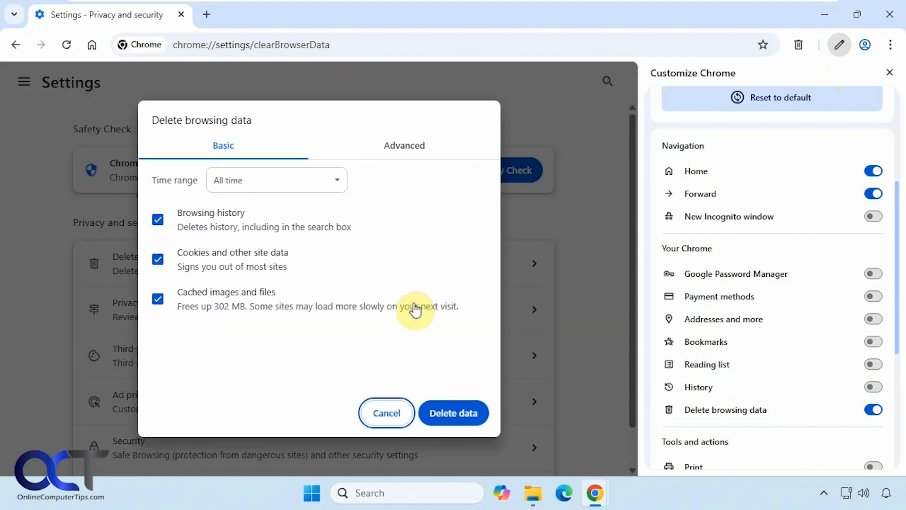
pyautogui.moveTo(454, 302)
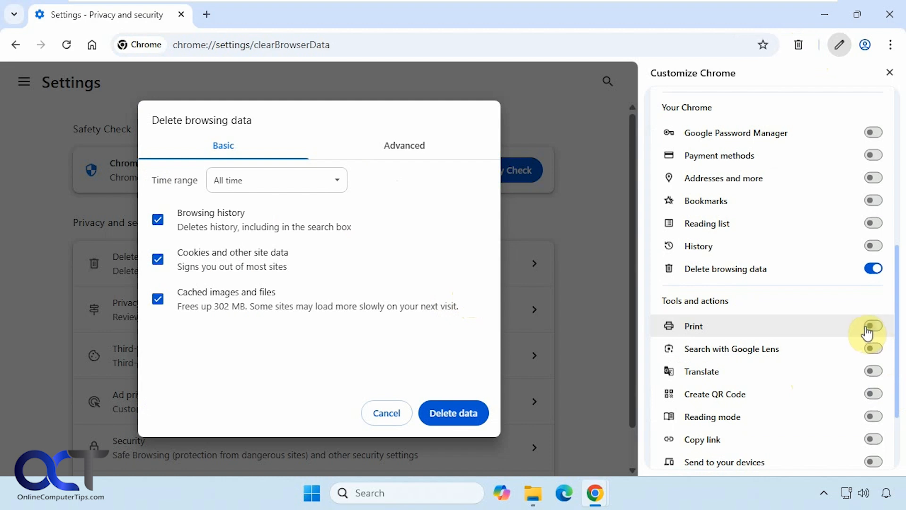
pyautogui.moveTo(899, 374)
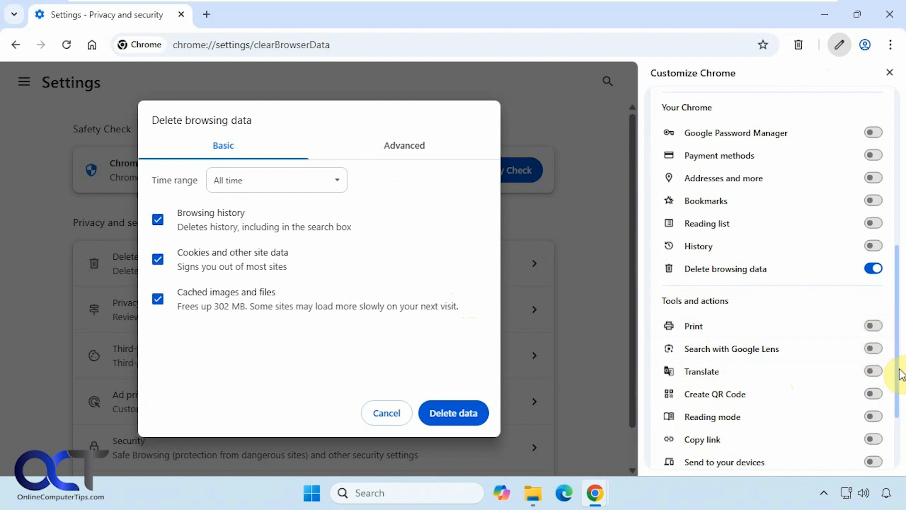
# Add the Copy link and Reading mode buttons to the toolbar
pyautogui.scroll(-3)
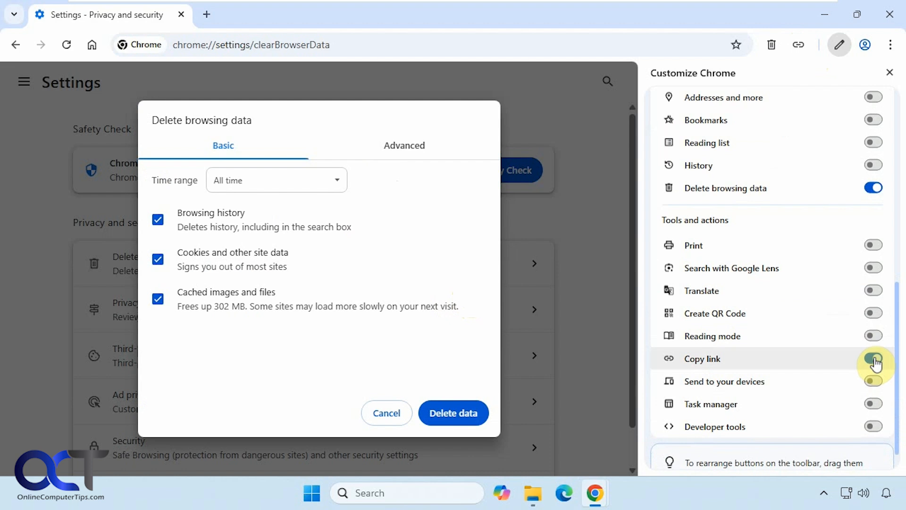
pyautogui.moveTo(877, 381)
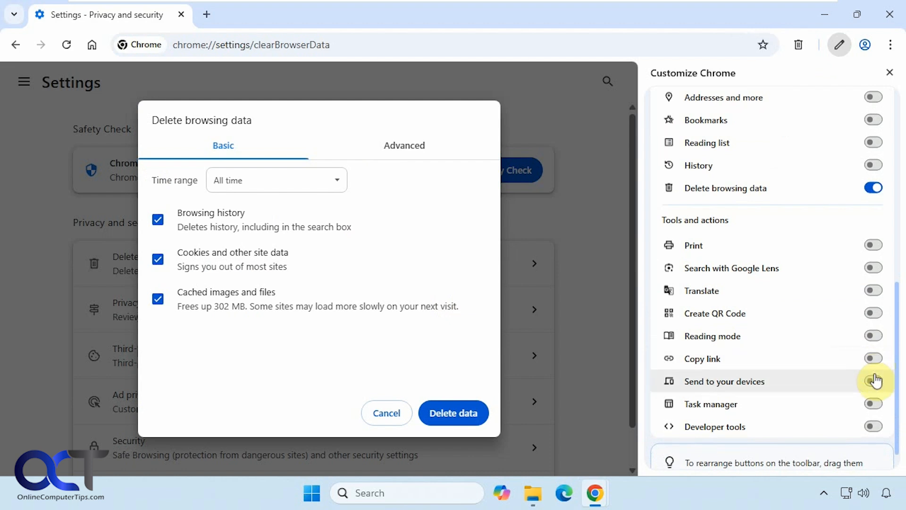
pyautogui.moveTo(884, 403)
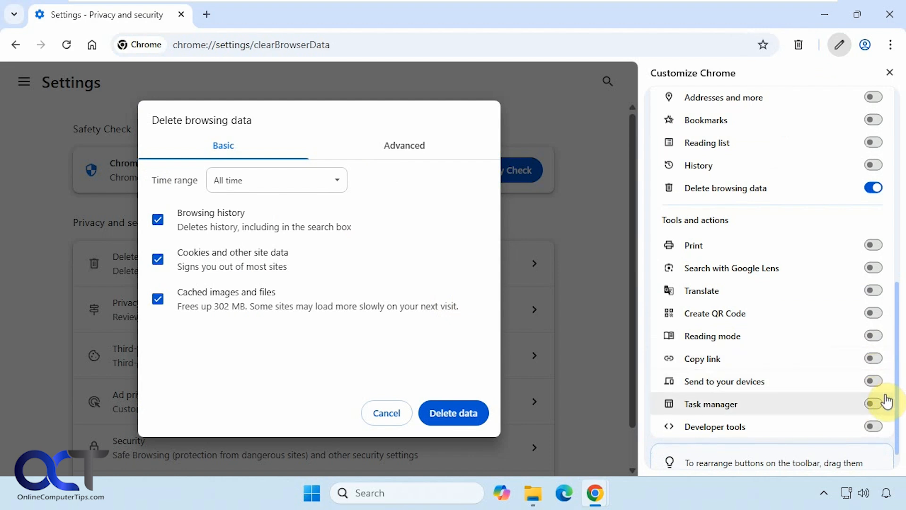
pyautogui.scroll(-3)
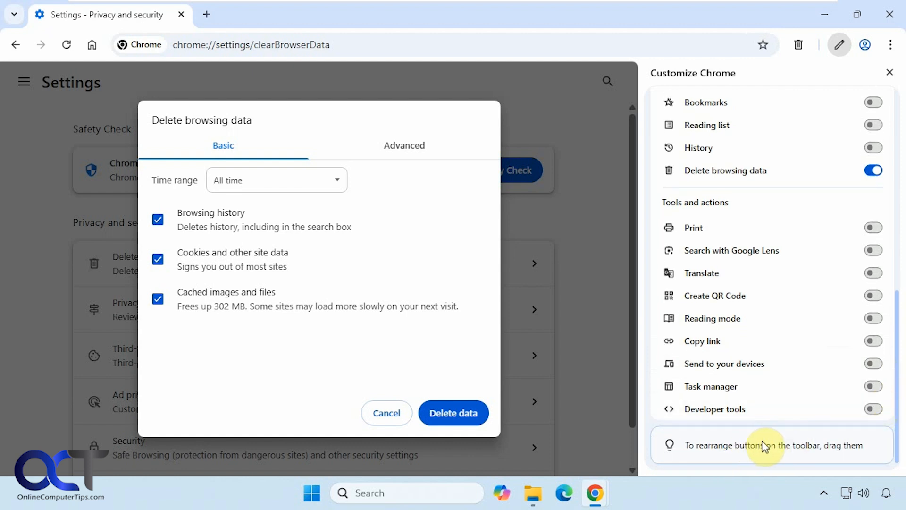
pyautogui.moveTo(863, 392)
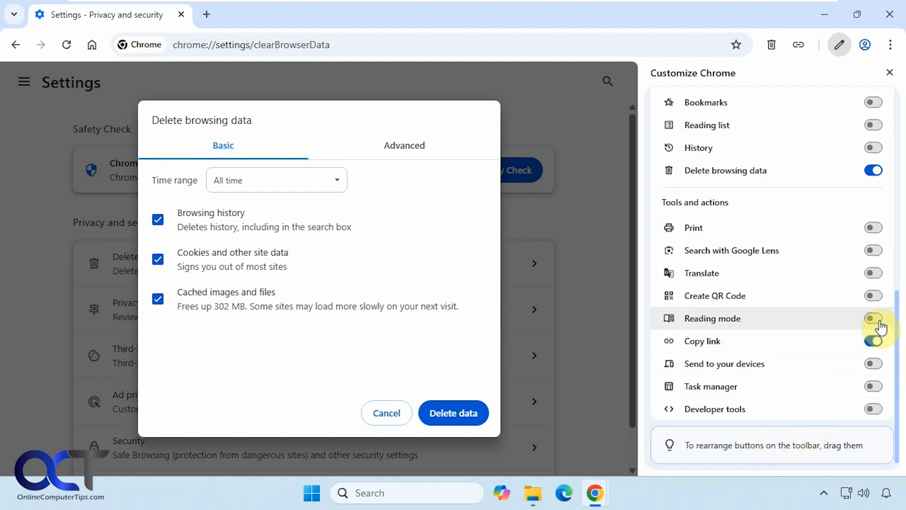
pyautogui.click(872, 318)
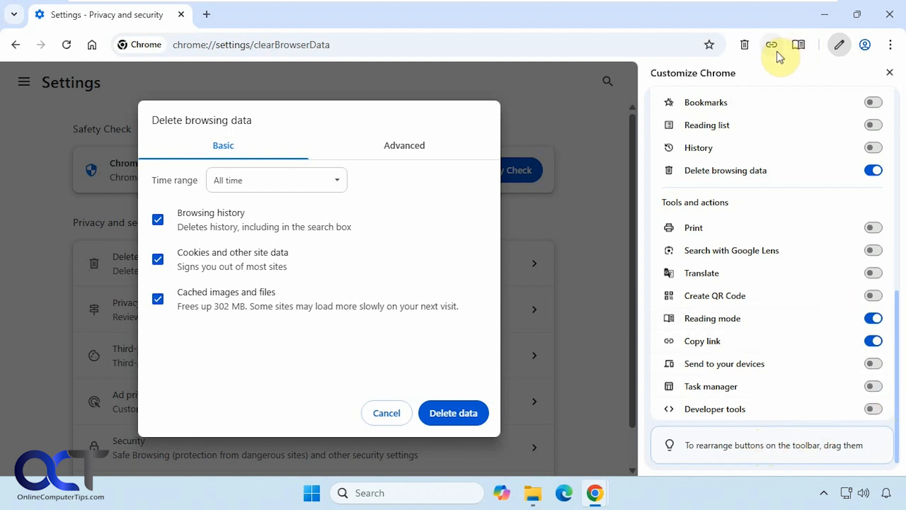
pyautogui.moveTo(763, 54)
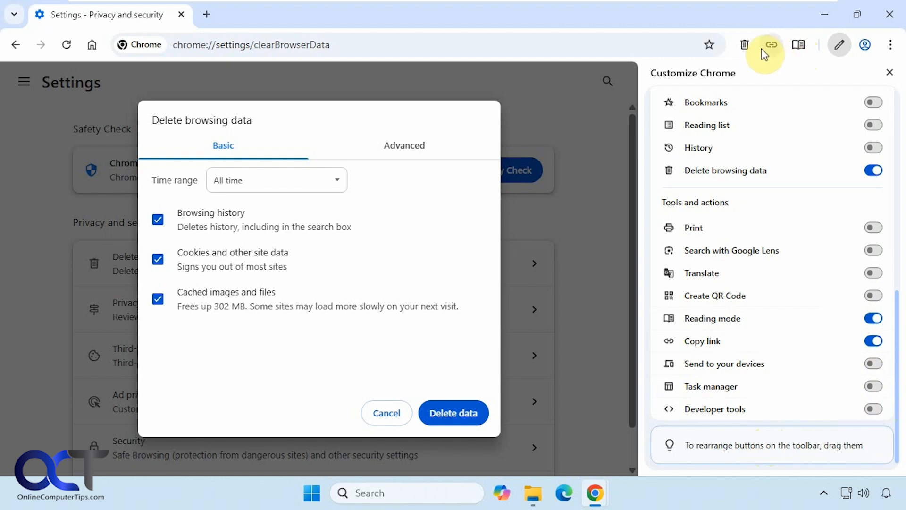
pyautogui.moveTo(780, 104)
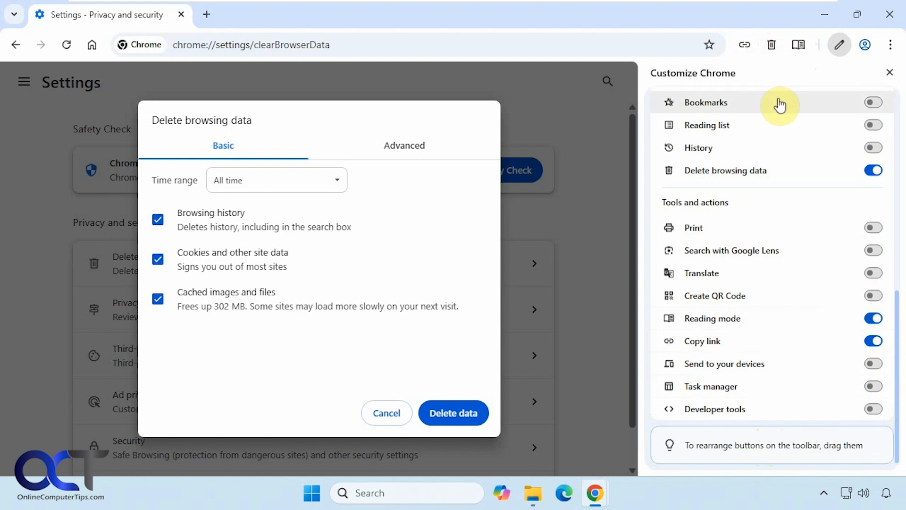
pyautogui.moveTo(778, 278)
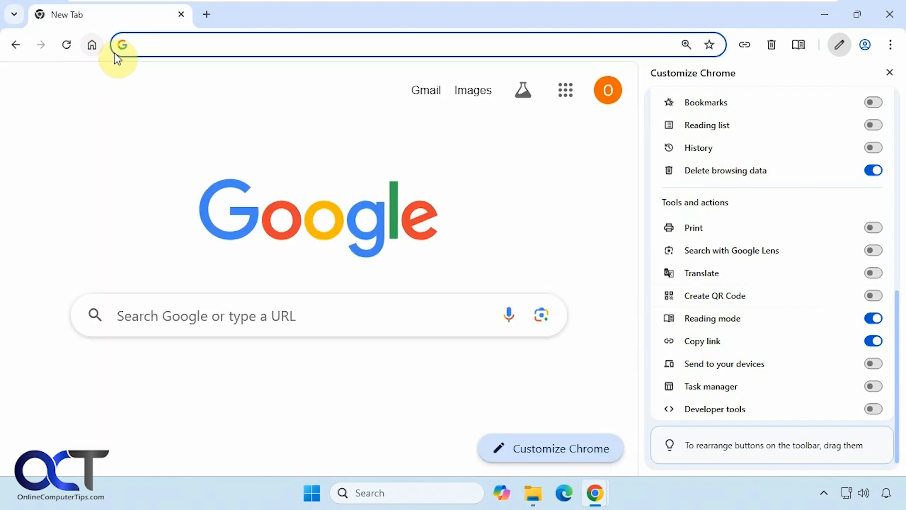
pyautogui.click(889, 73)
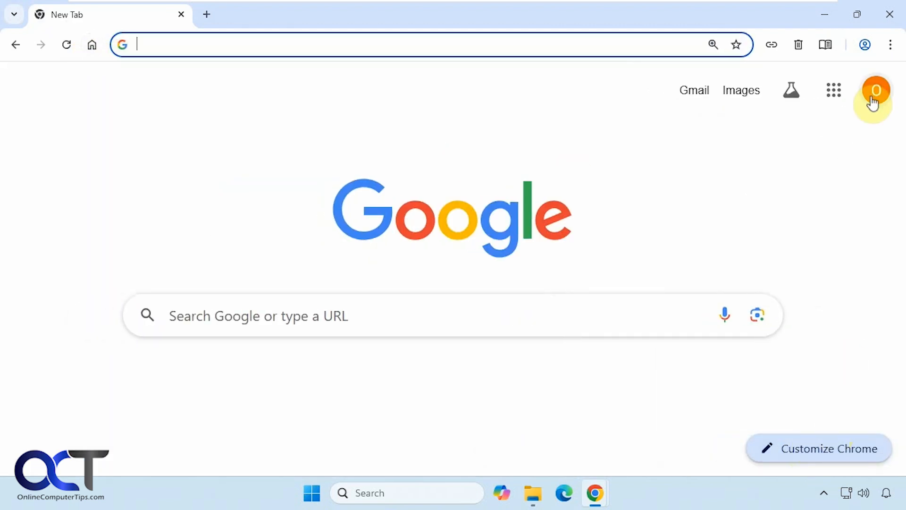
pyautogui.click(890, 45)
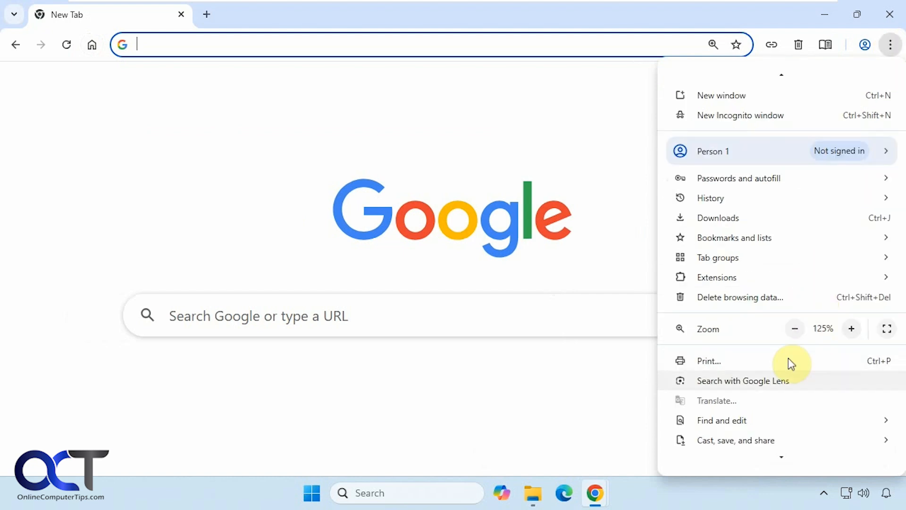
pyautogui.click(717, 408)
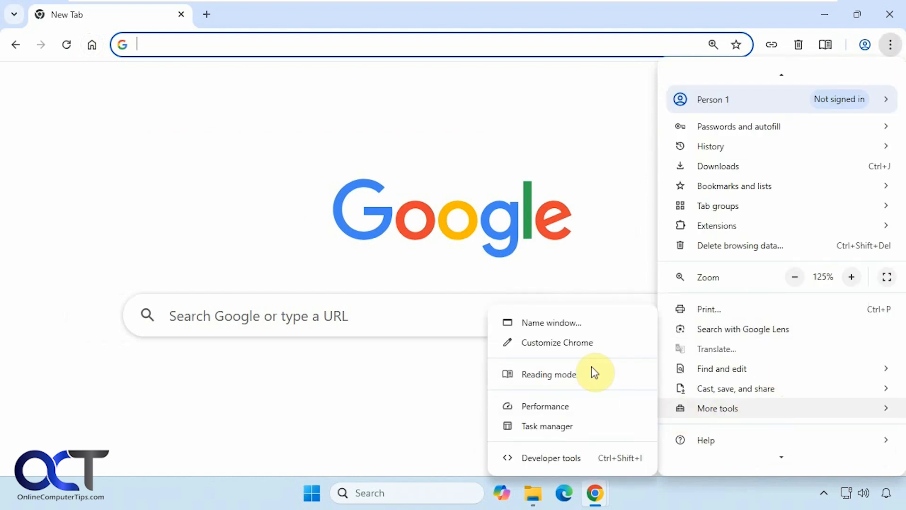
pyautogui.click(557, 342)
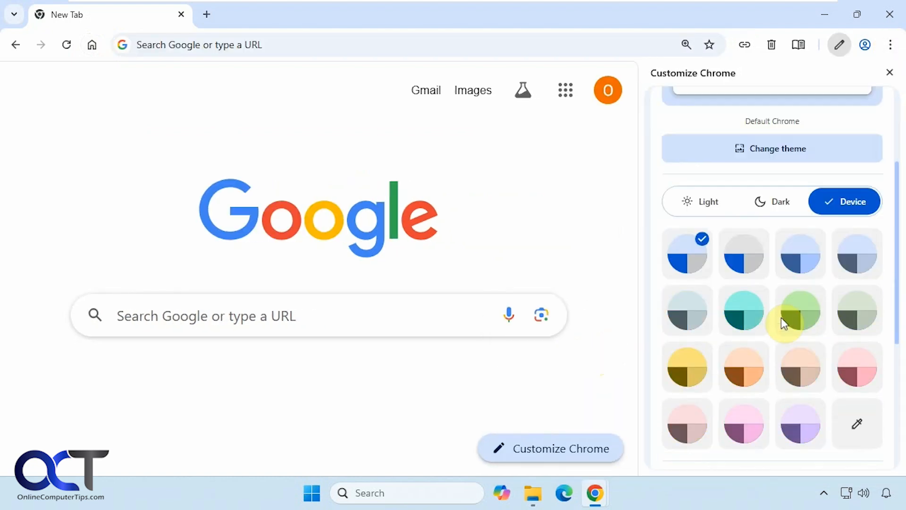
pyautogui.scroll(-3)
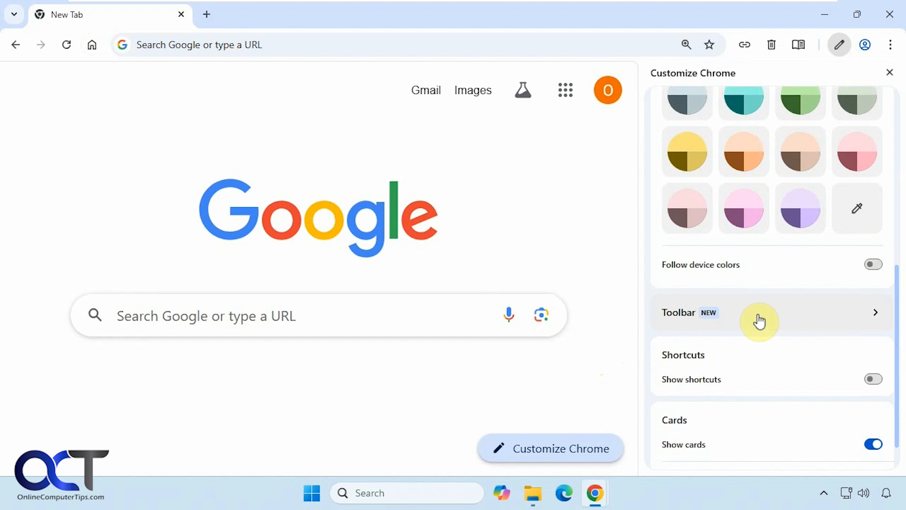
pyautogui.click(760, 312)
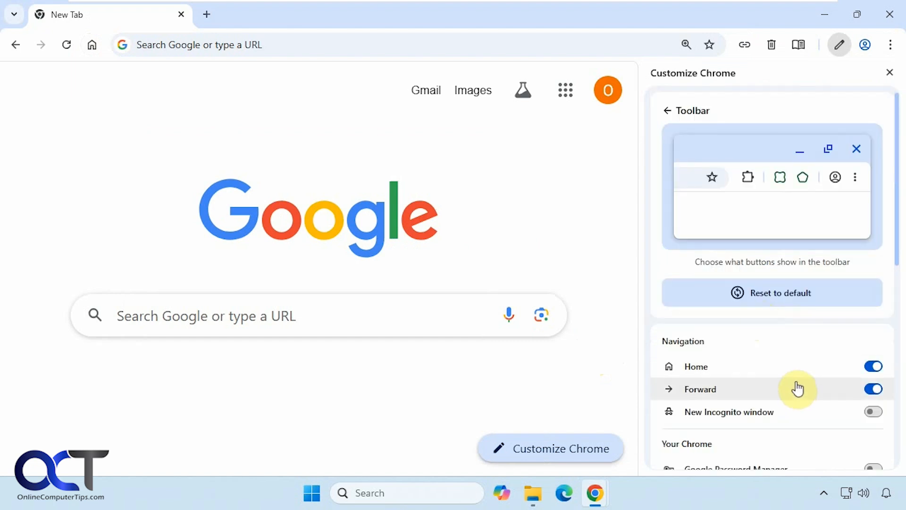